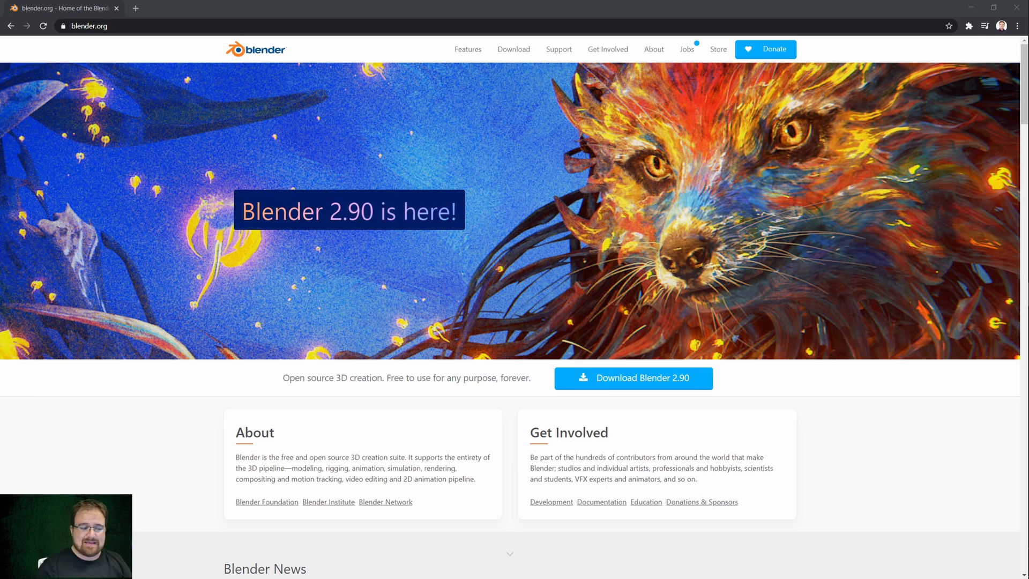
# Go to the Blender 2.90 download page and show the other platform versions list.
pyautogui.click(633, 379)
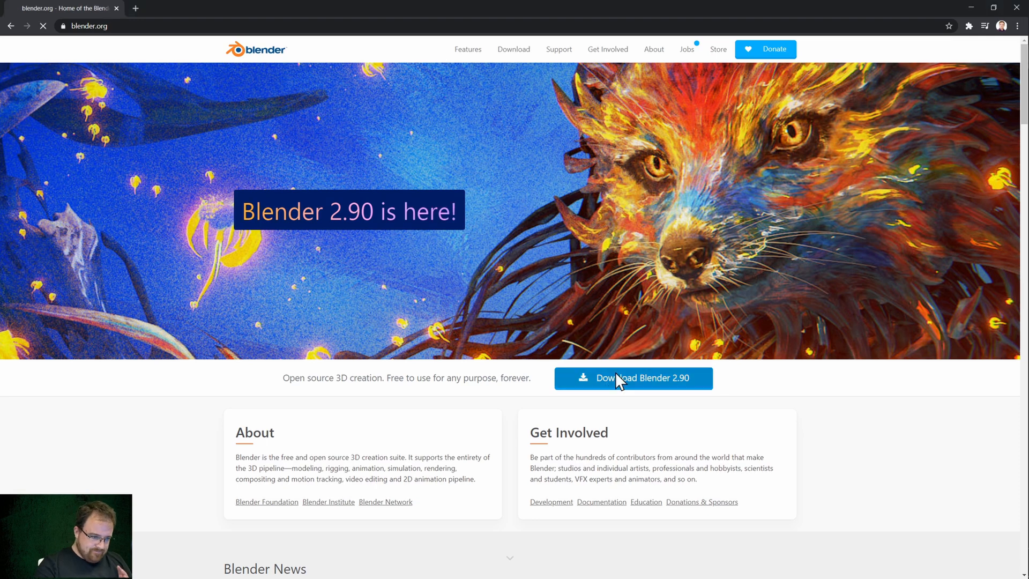
pyautogui.click(632, 379)
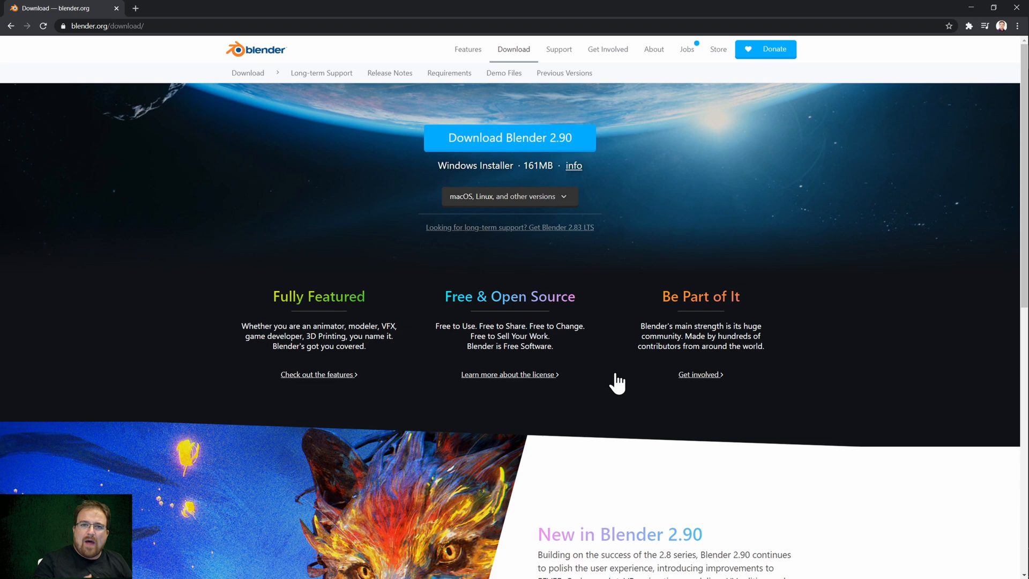
pyautogui.moveTo(598, 124)
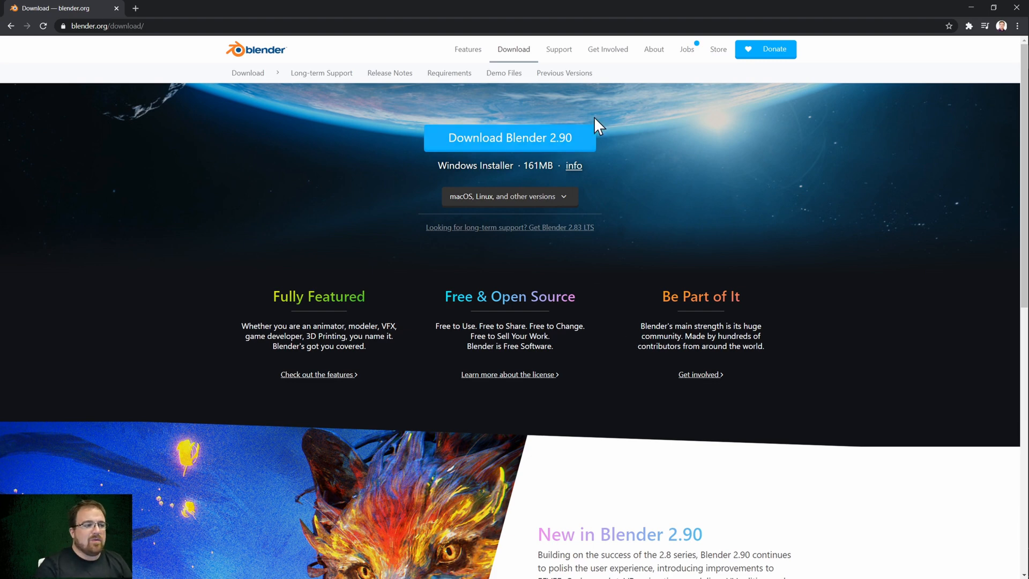
pyautogui.moveTo(598, 167)
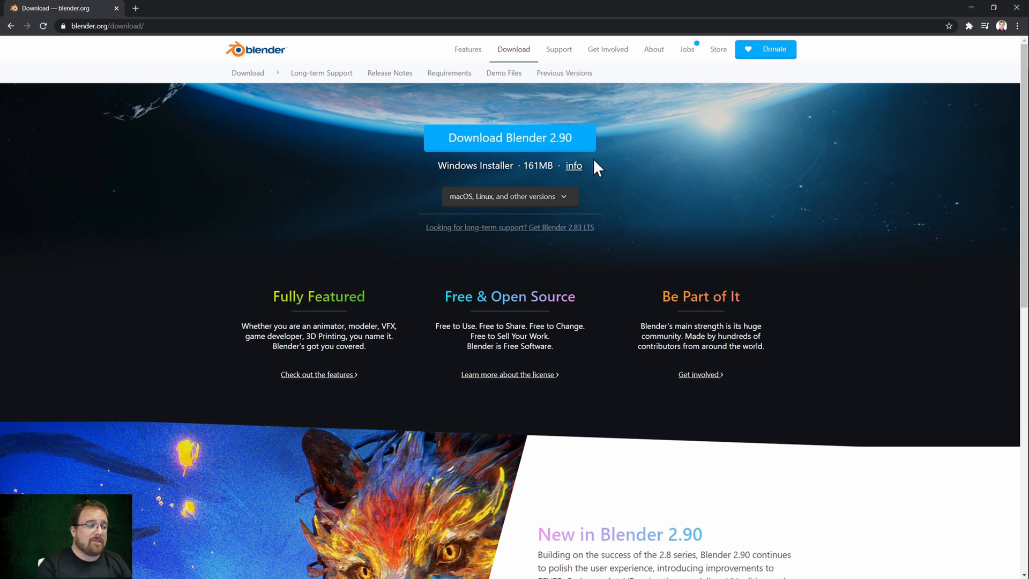
pyautogui.click(509, 197)
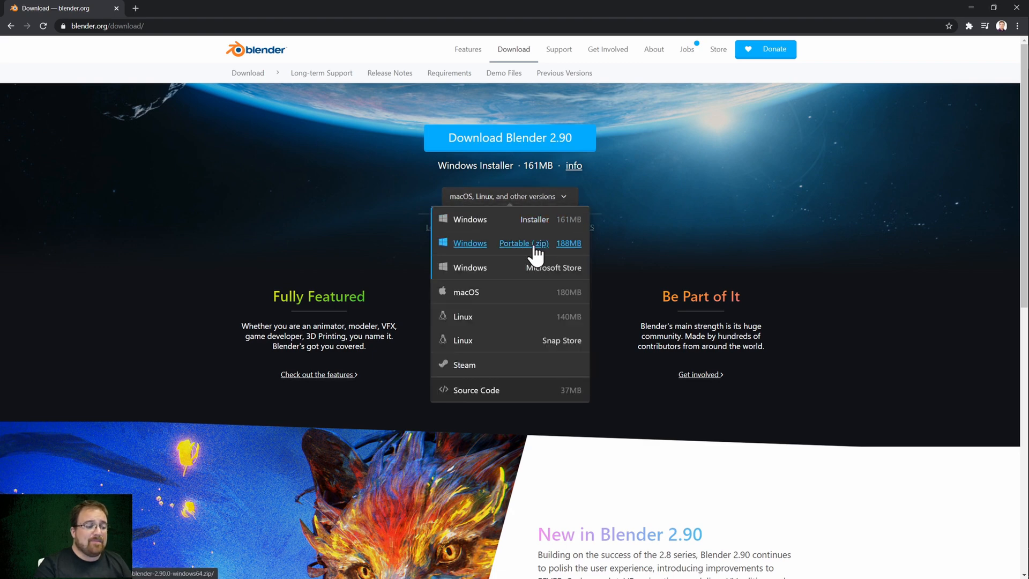
pyautogui.moveTo(568, 255)
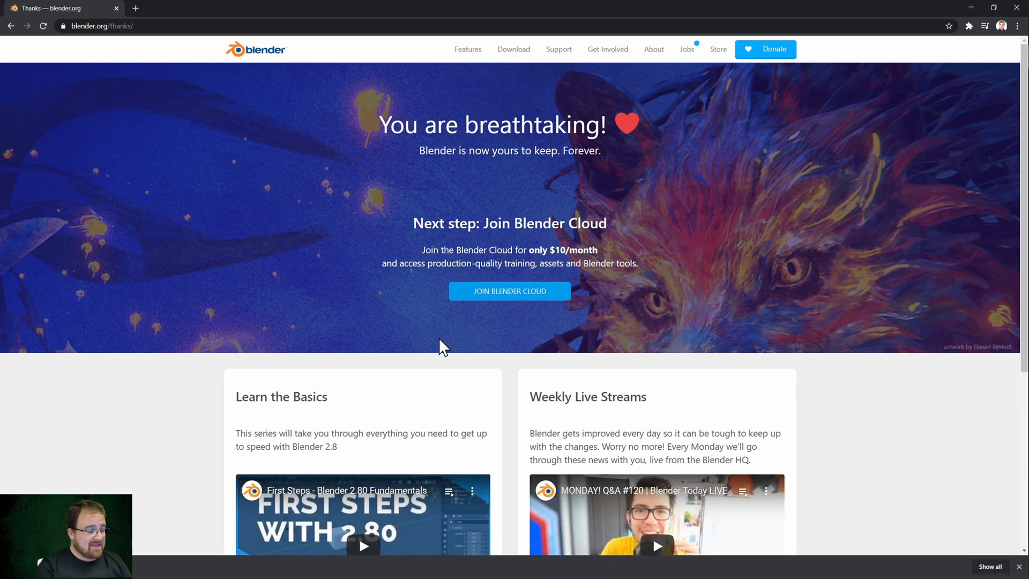
pyautogui.moveTo(518, 406)
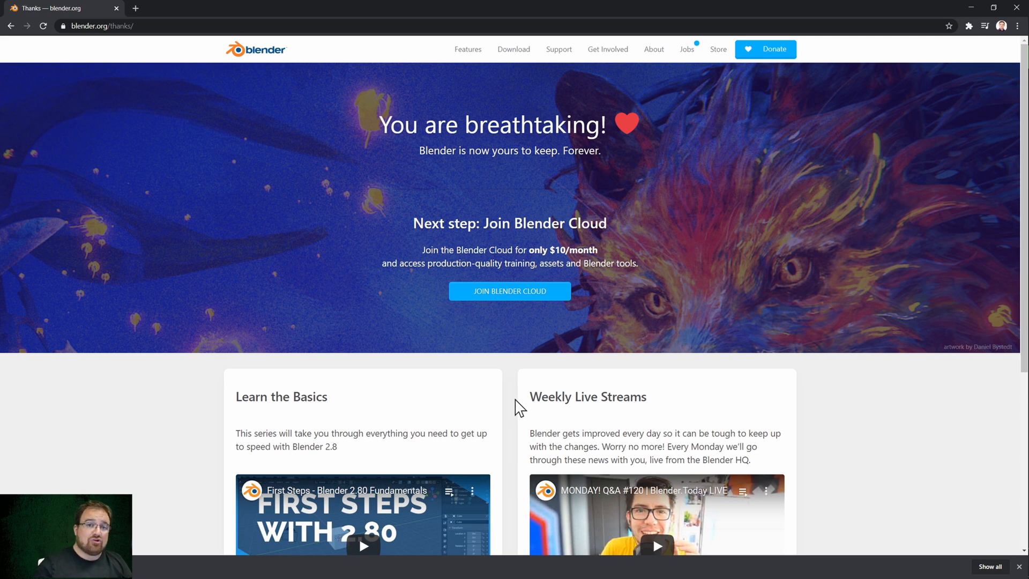
pyautogui.moveTo(876, 399)
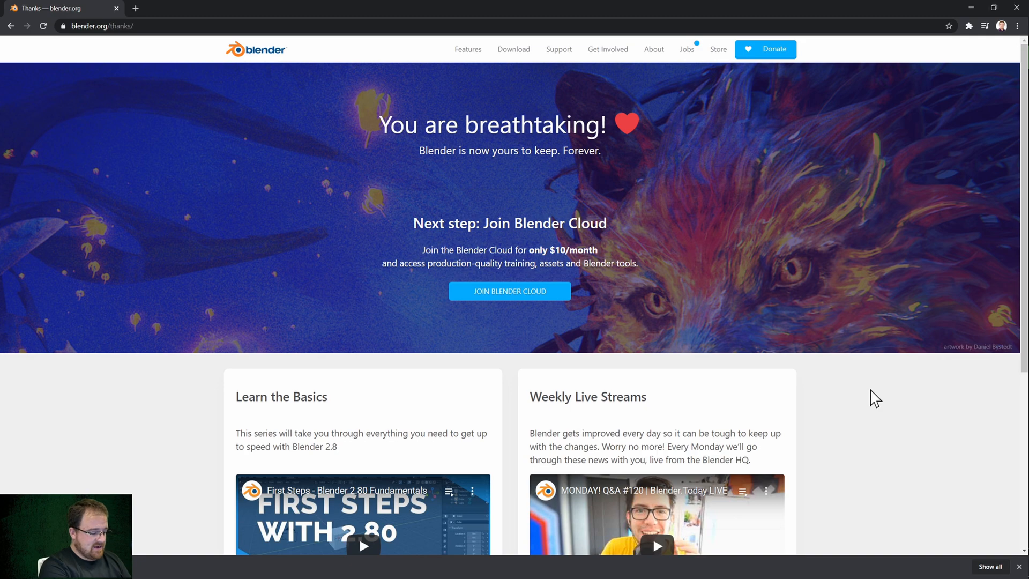
# Run %appdata% and browse into Roaming > Blender Foundation to reach the Blender settings folder.
pyautogui.press('Win+r')
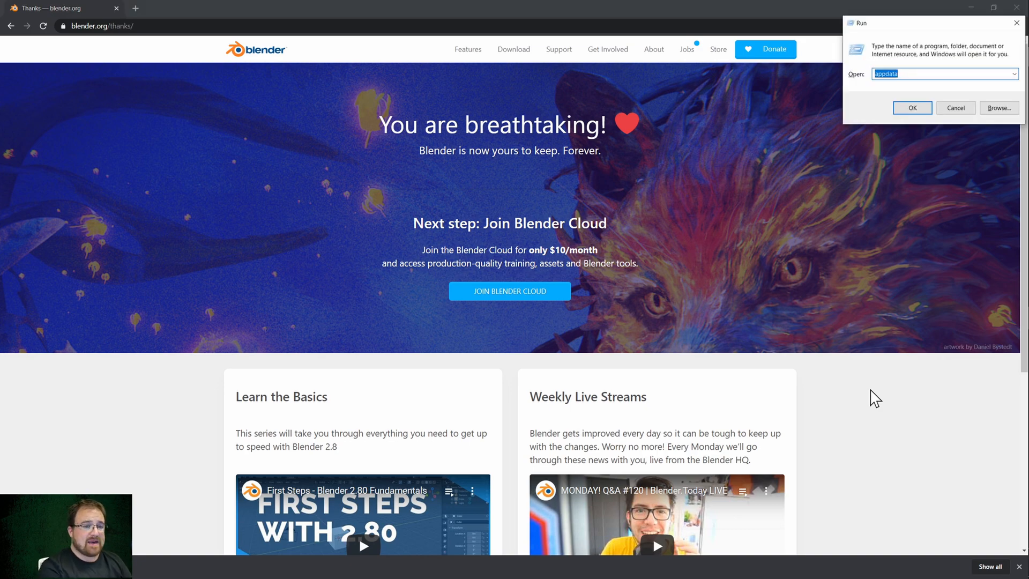
pyautogui.click(912, 107)
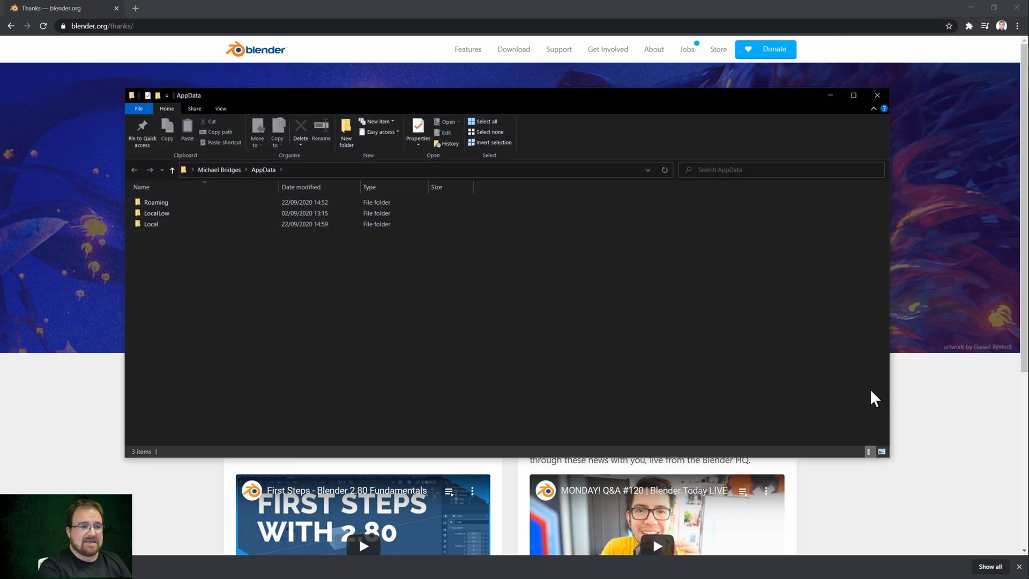
pyautogui.click(157, 202)
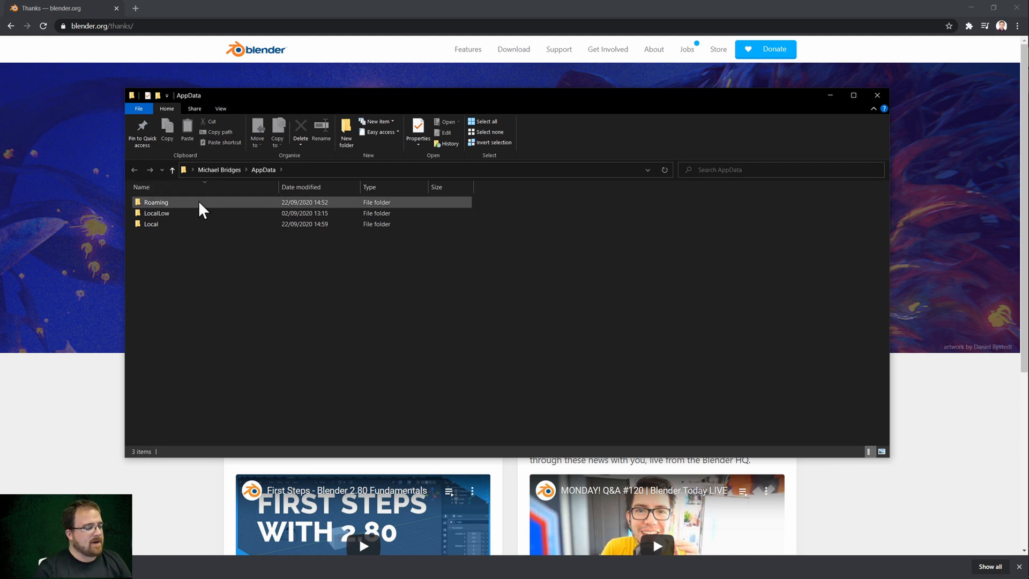
pyautogui.moveTo(186, 214)
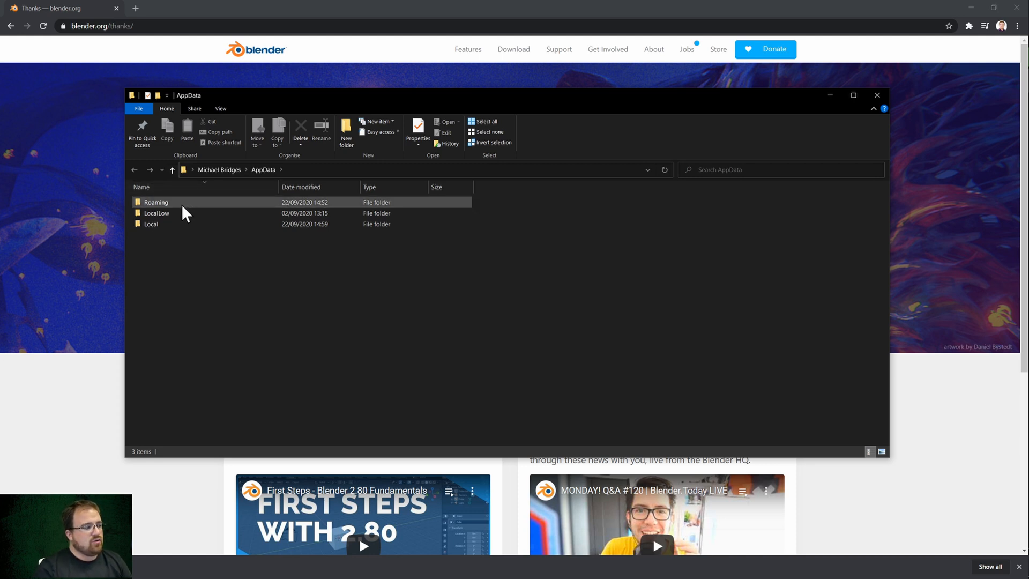
pyautogui.doubleClick(157, 201)
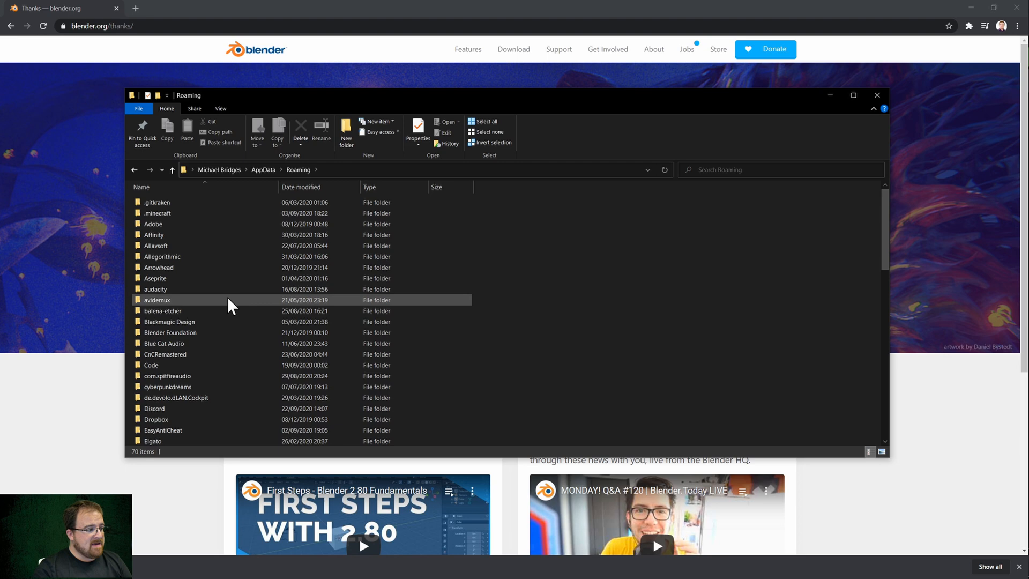
pyautogui.doubleClick(170, 332)
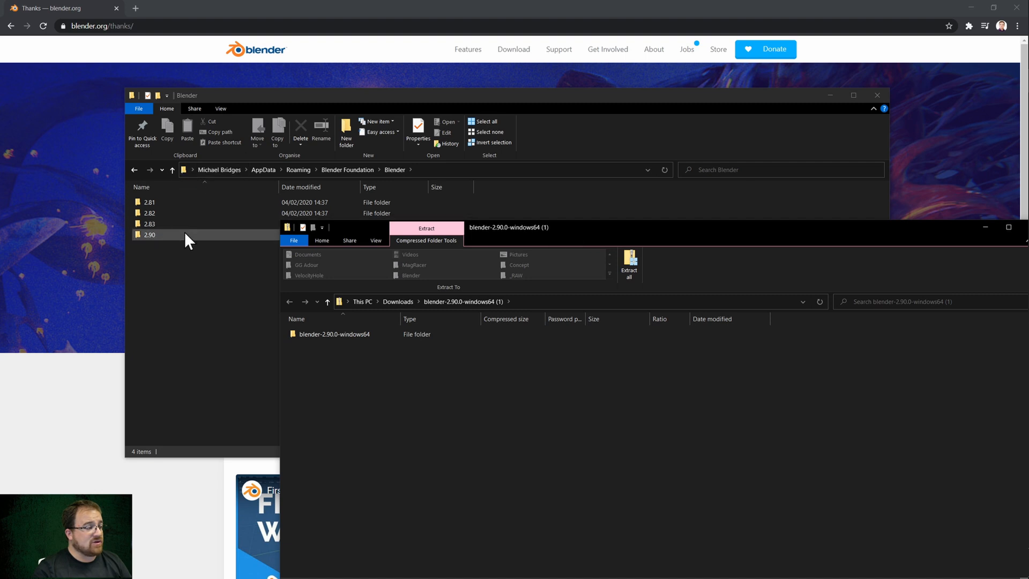
pyautogui.moveTo(177, 214)
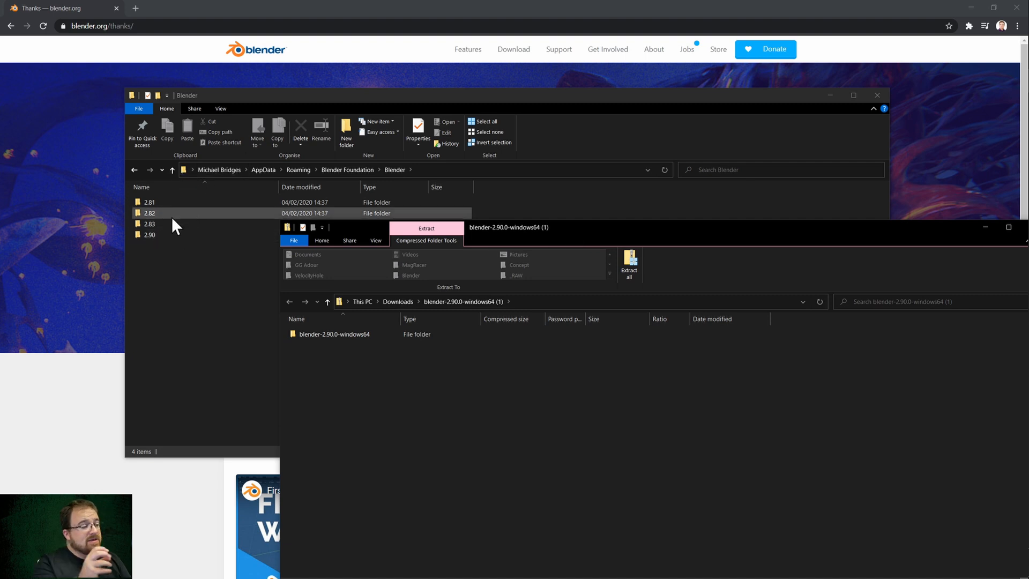
# Enter blender-2.90.0-windows64 in the zip, dismiss the extraction prompt and select blender.exe.
pyautogui.click(334, 335)
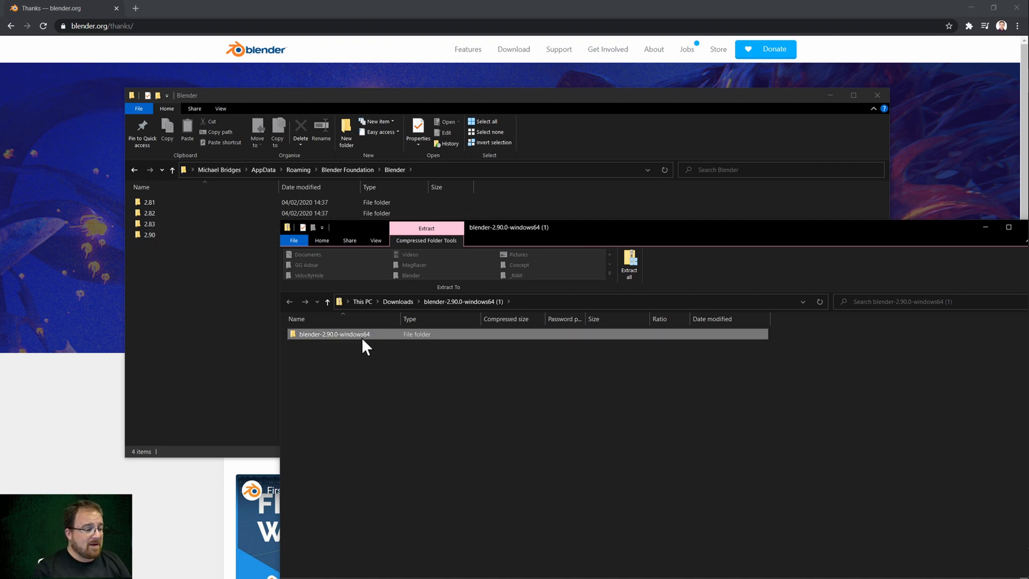
pyautogui.doubleClick(334, 335)
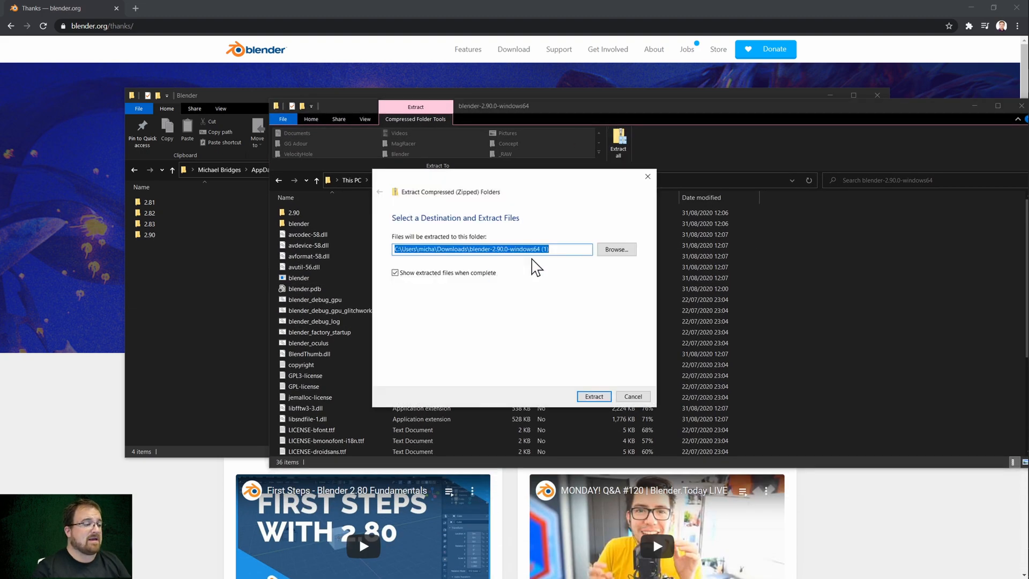
pyautogui.moveTo(653, 226)
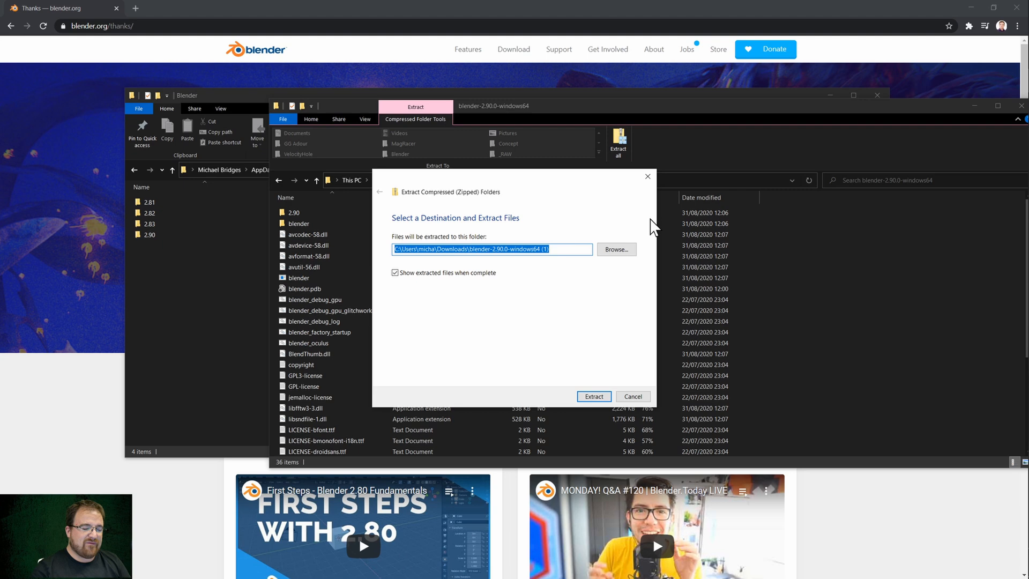
pyautogui.moveTo(648, 177)
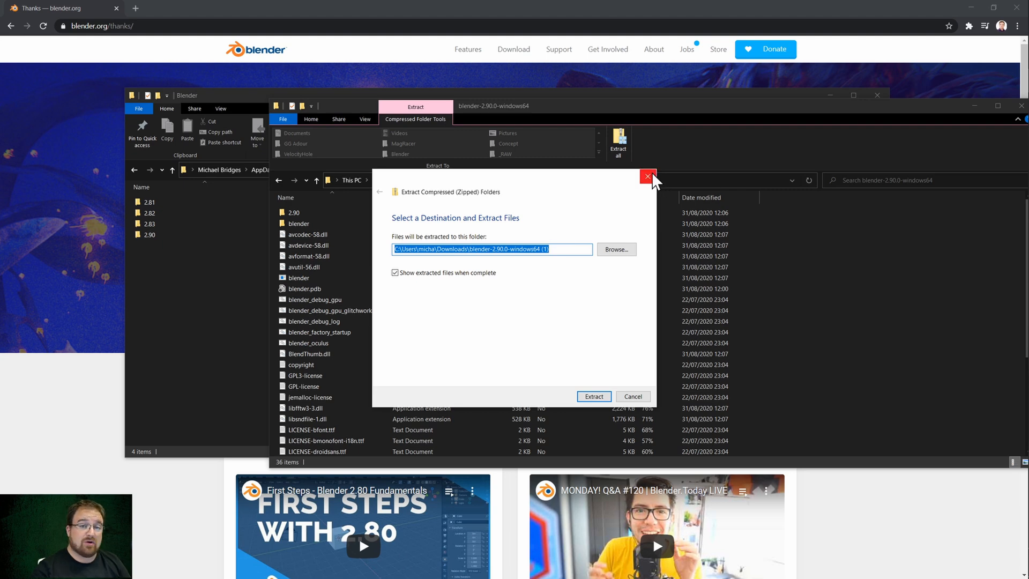
pyautogui.click(649, 177)
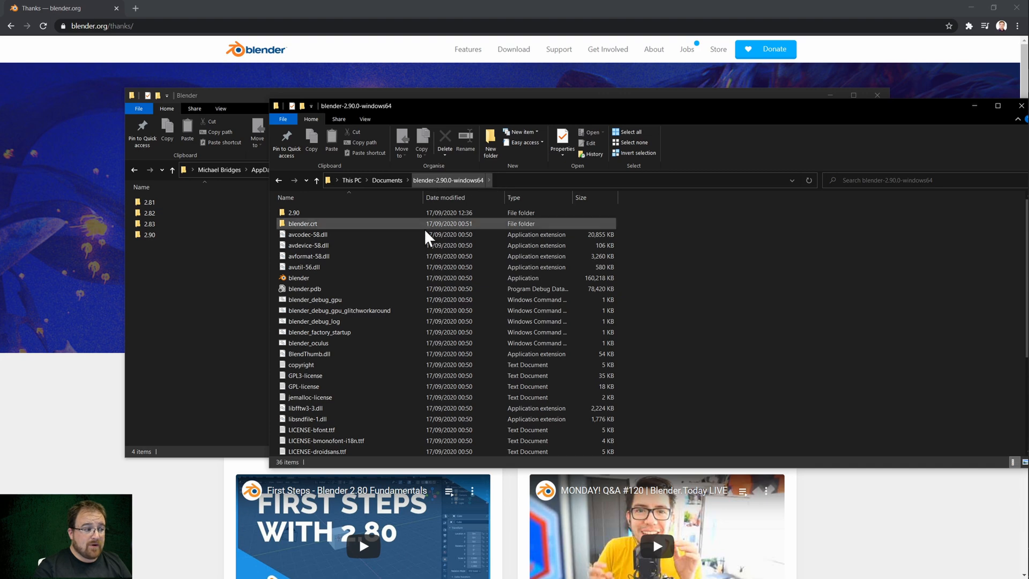
pyautogui.click(298, 278)
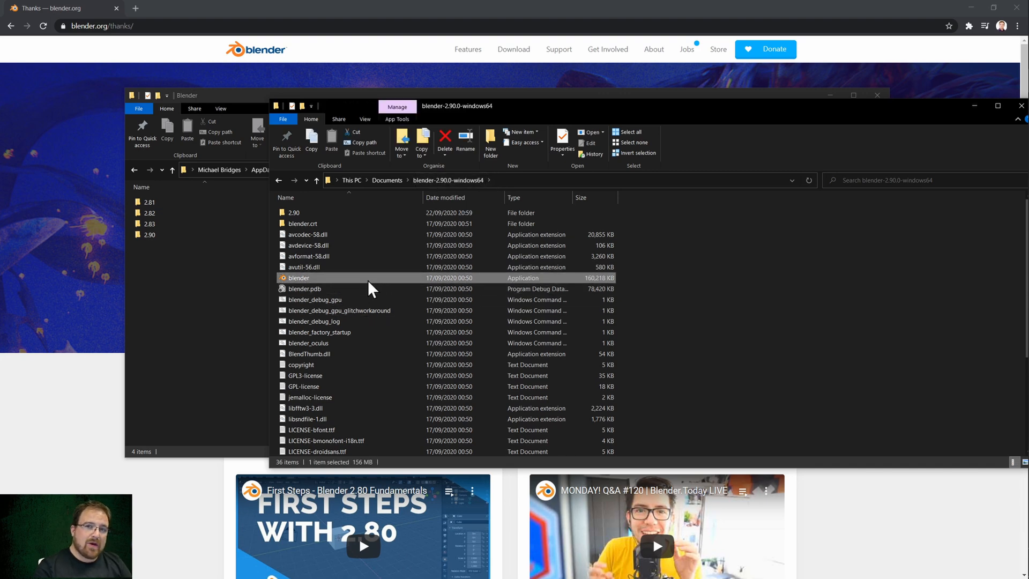
pyautogui.doubleClick(299, 278)
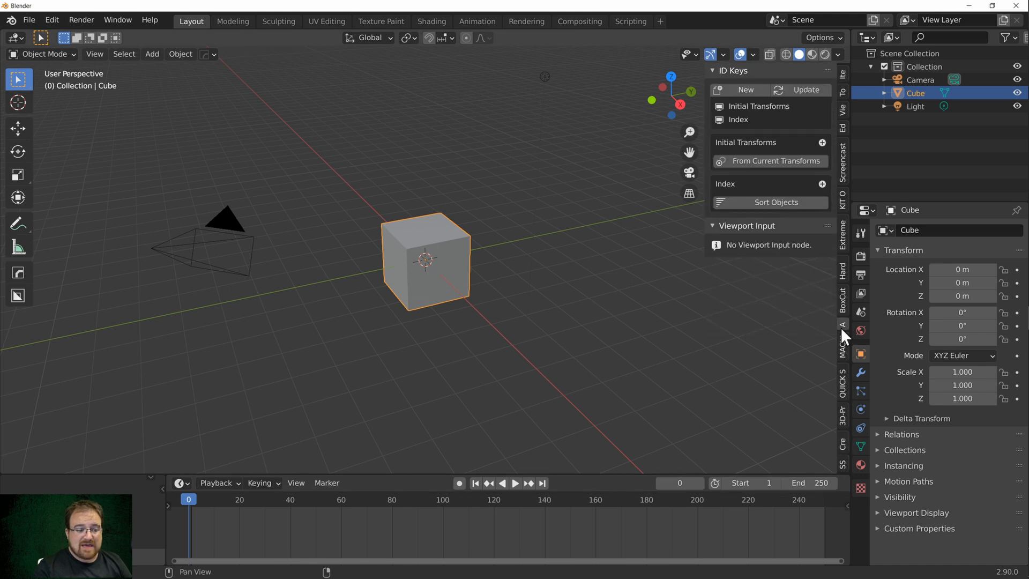
pyautogui.click(843, 293)
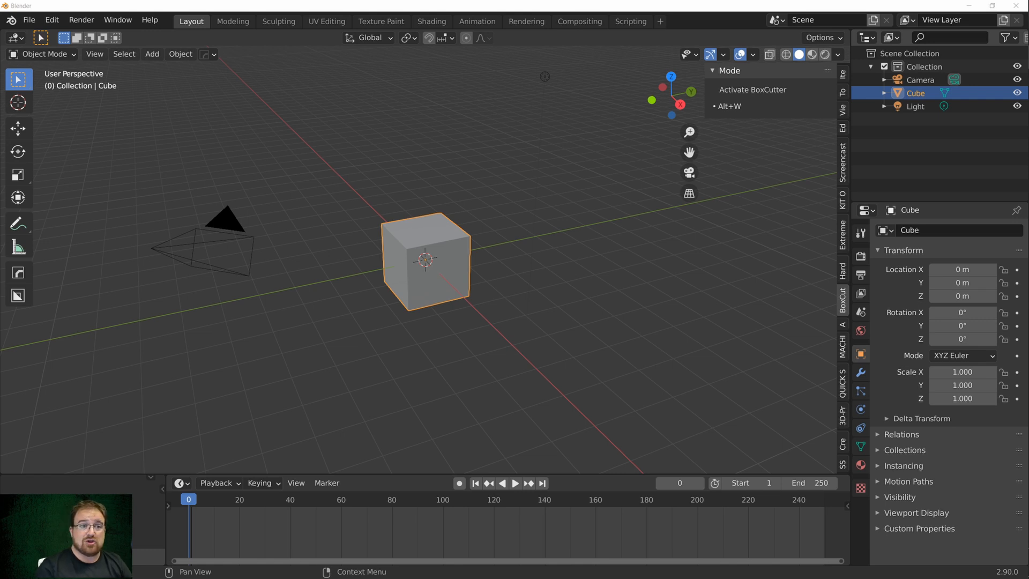
pyautogui.moveTo(430, 231)
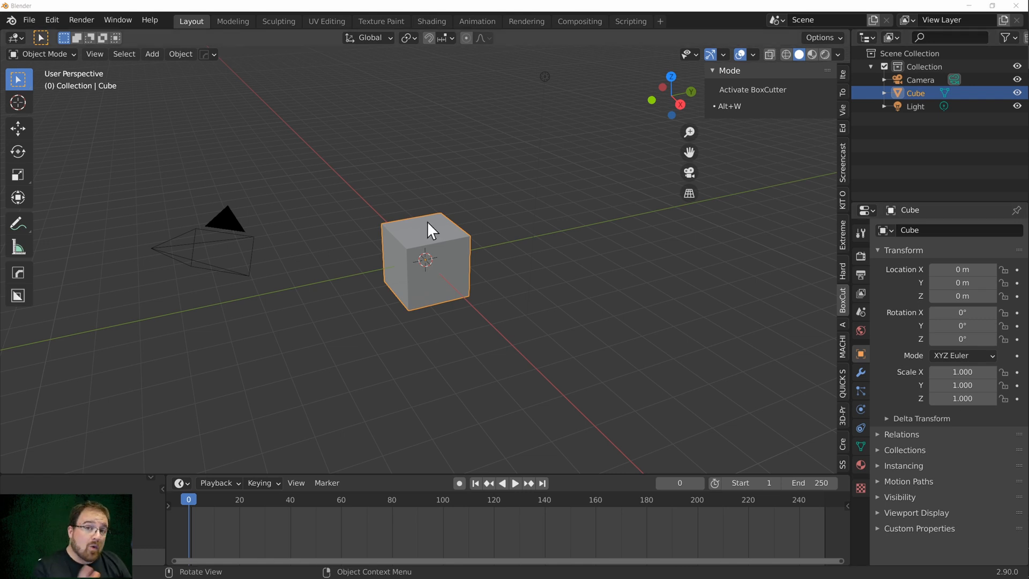
pyautogui.moveTo(849, 362)
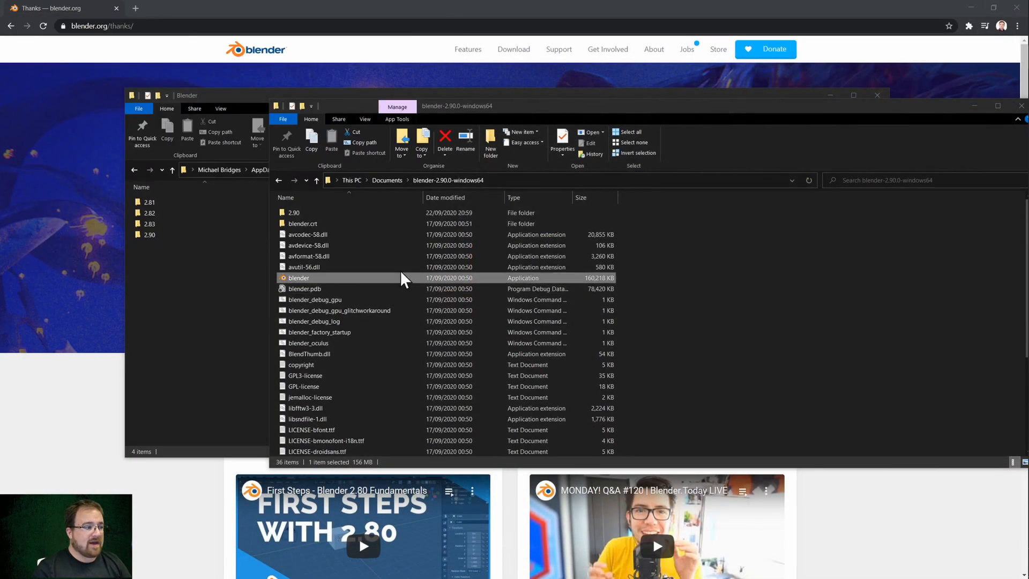
# Create a new folder named 'config' inside 2.90 and return to blender-2.90.0-windows64.
pyautogui.click(293, 212)
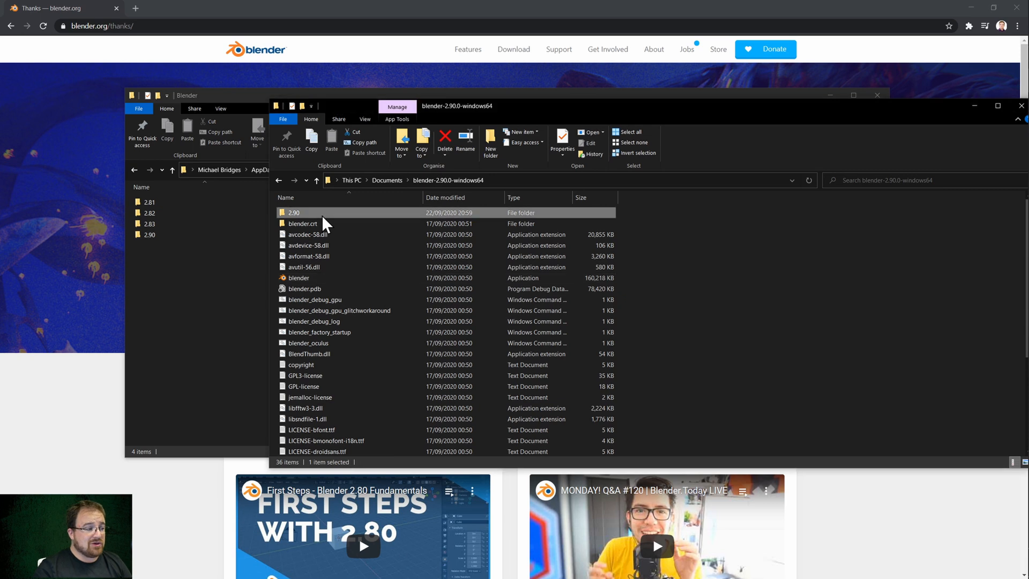
pyautogui.doubleClick(294, 212)
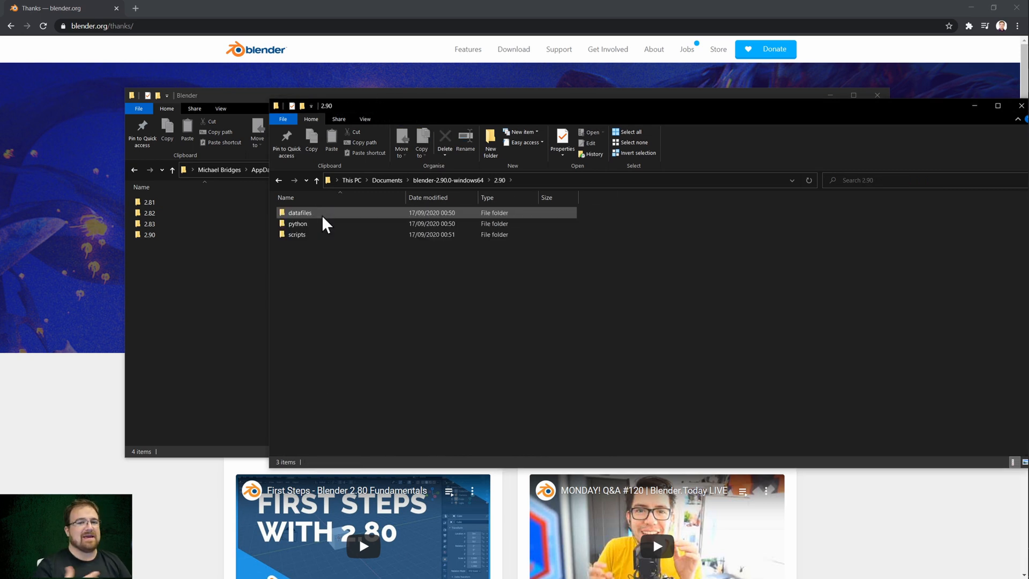
pyautogui.moveTo(349, 283)
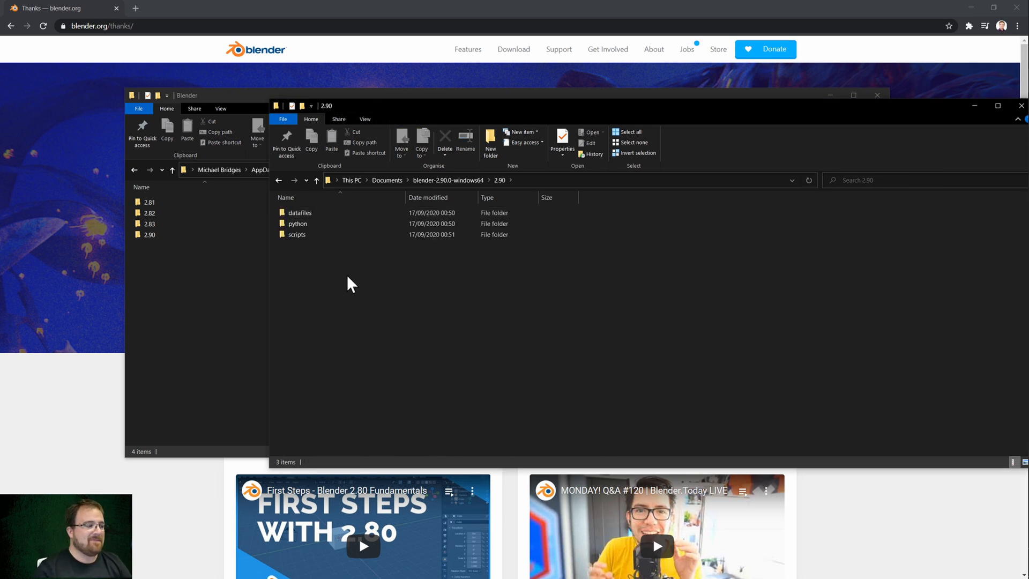
pyautogui.rightClick(352, 283)
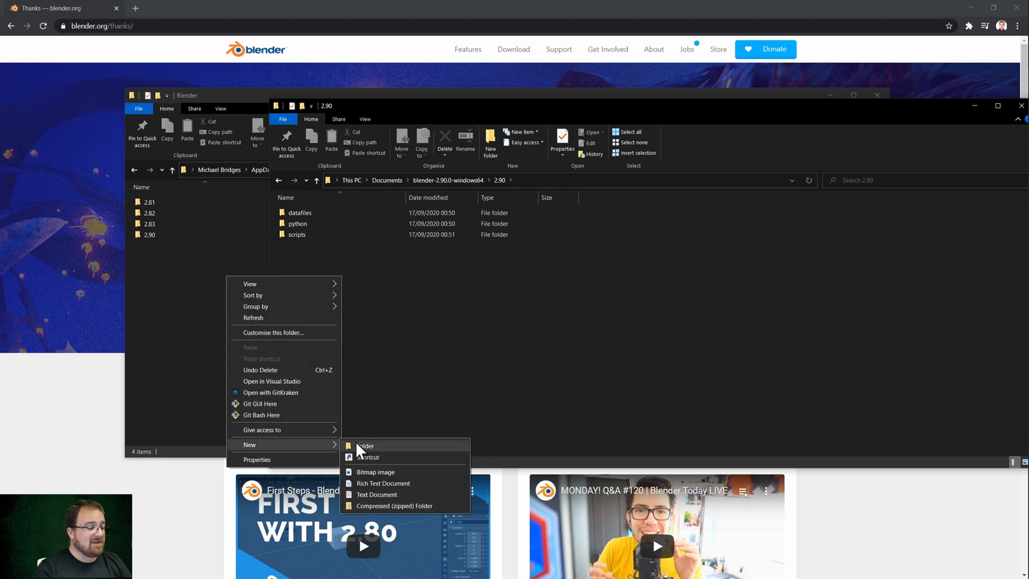
pyautogui.click(364, 446)
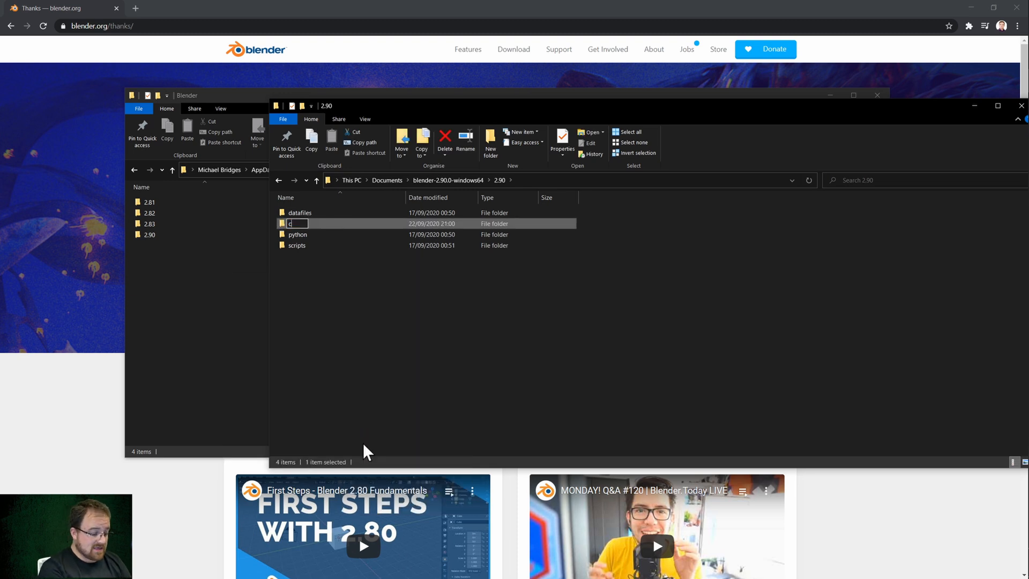
pyautogui.write('config')
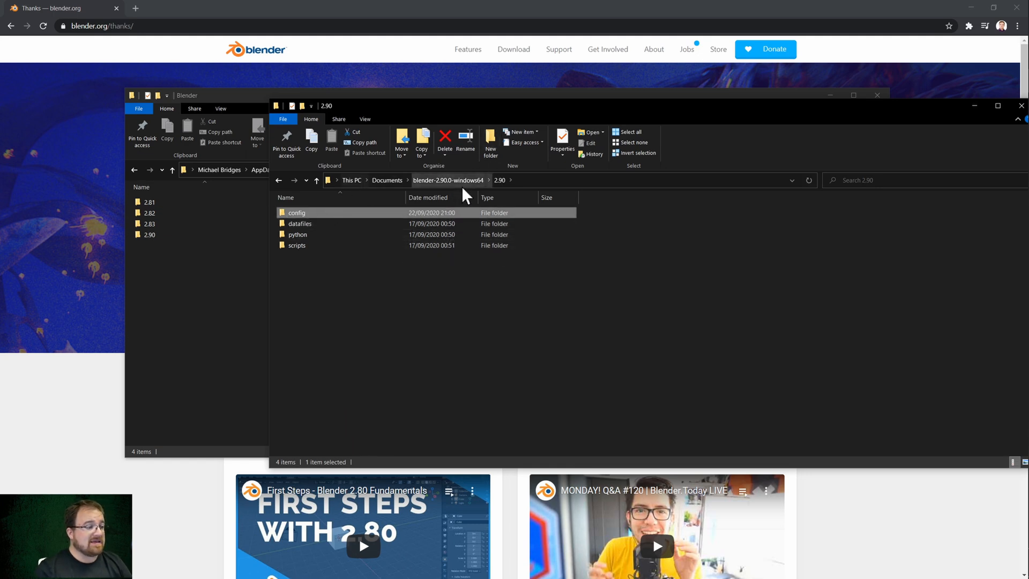
pyautogui.click(448, 180)
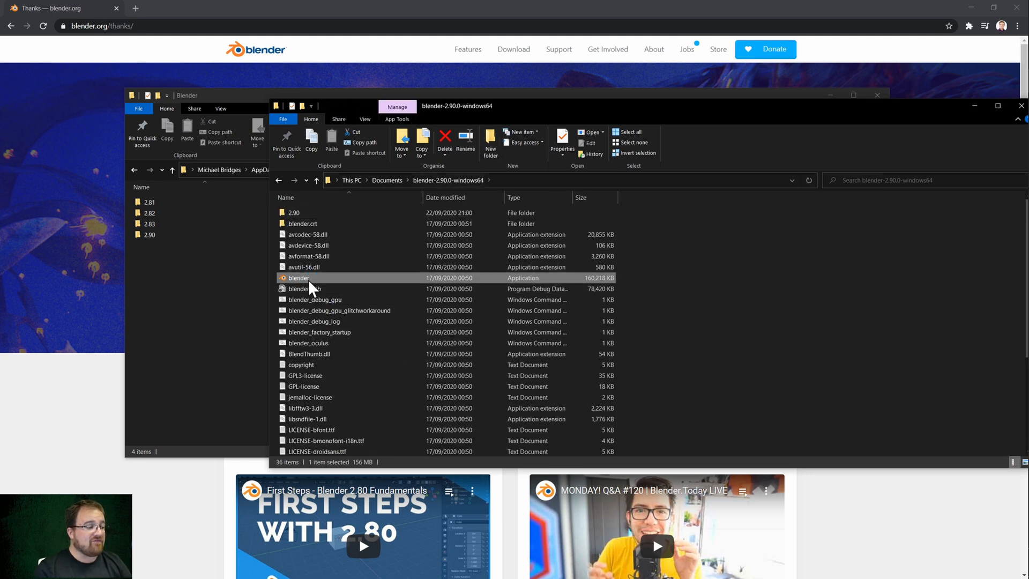
# Launch the portable blender.exe, visit Edit > Preferences Interface settings and close Preferences.
pyautogui.doubleClick(299, 278)
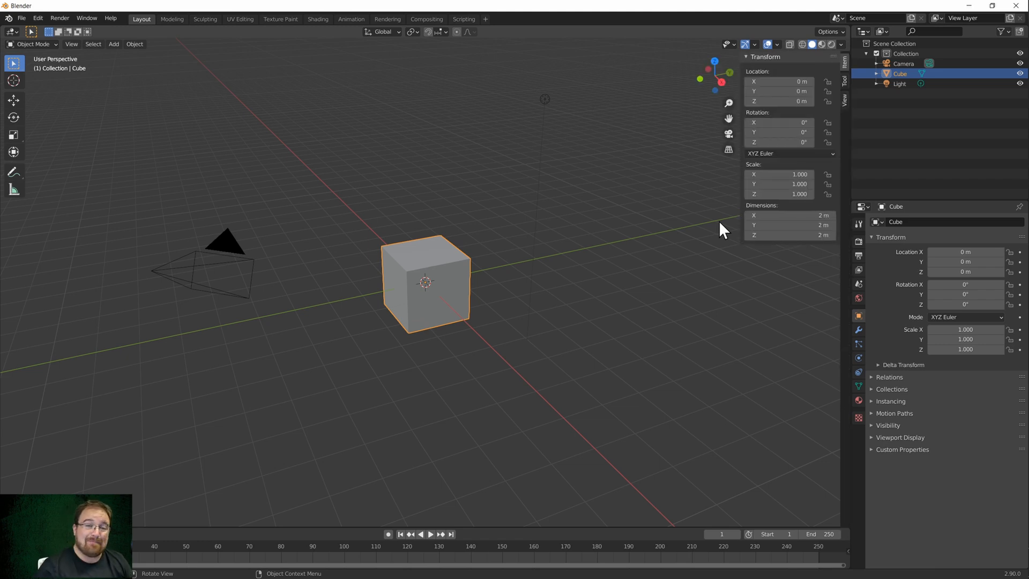
pyautogui.click(36, 18)
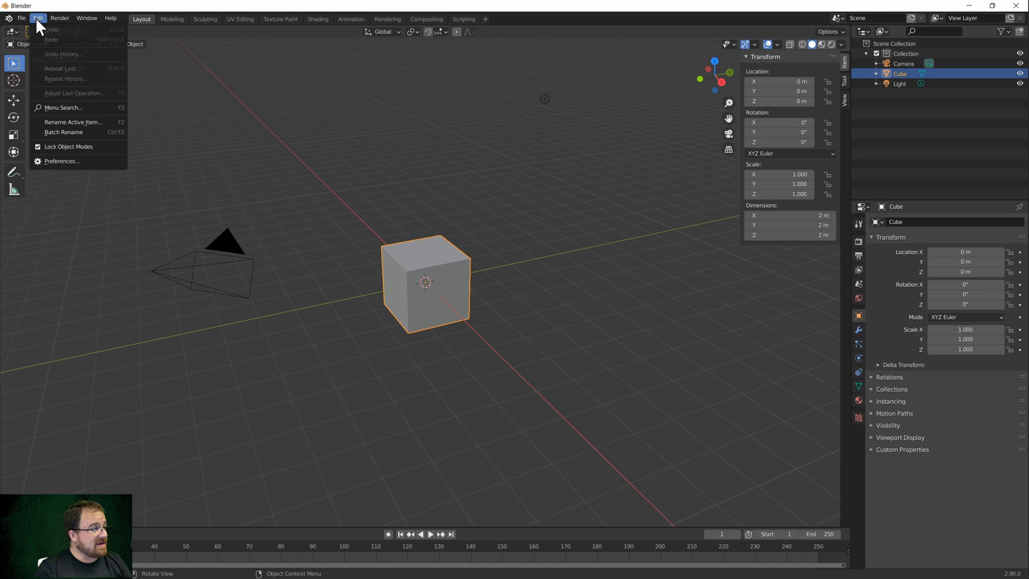
pyautogui.click(63, 161)
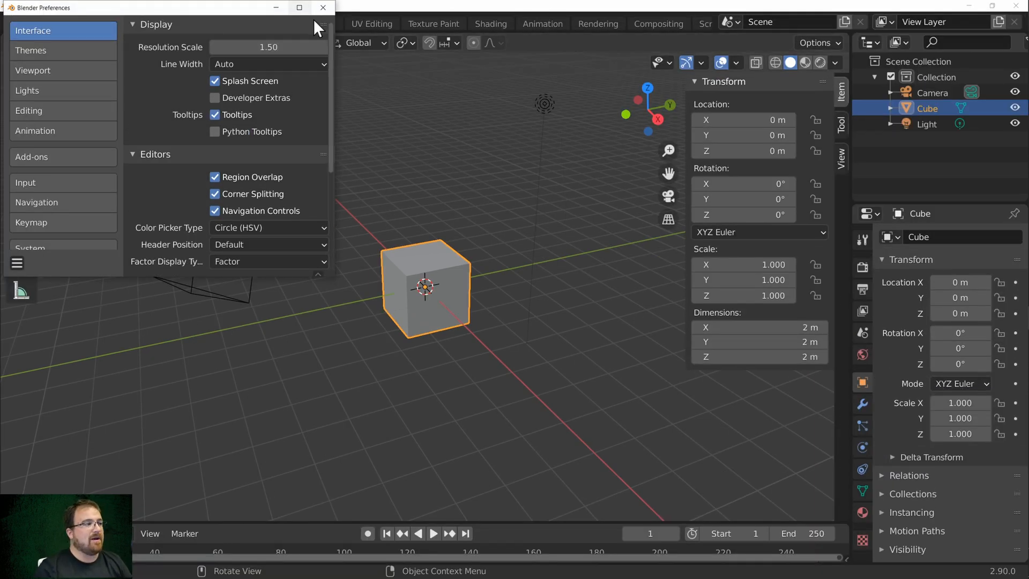
pyautogui.click(323, 7)
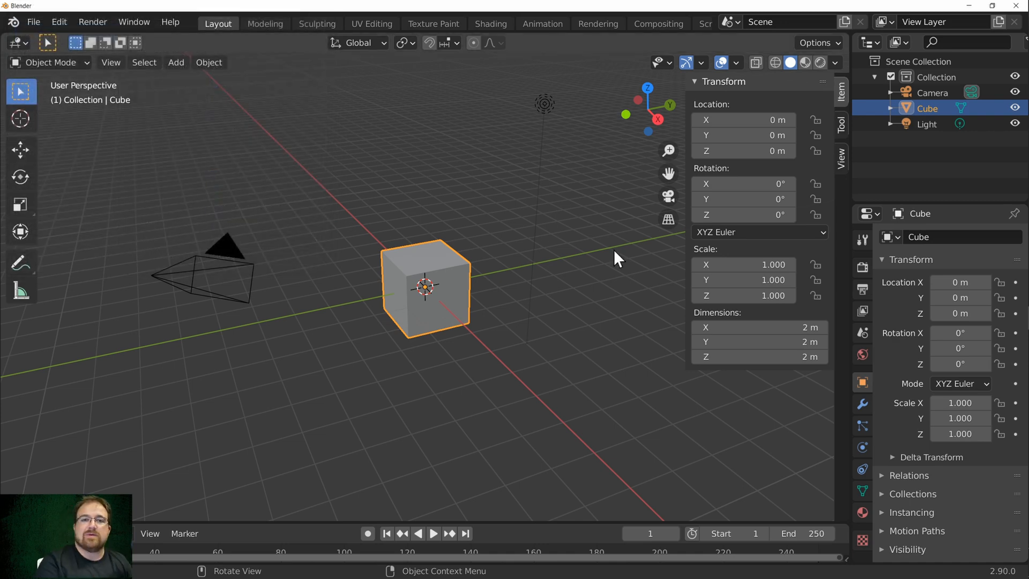